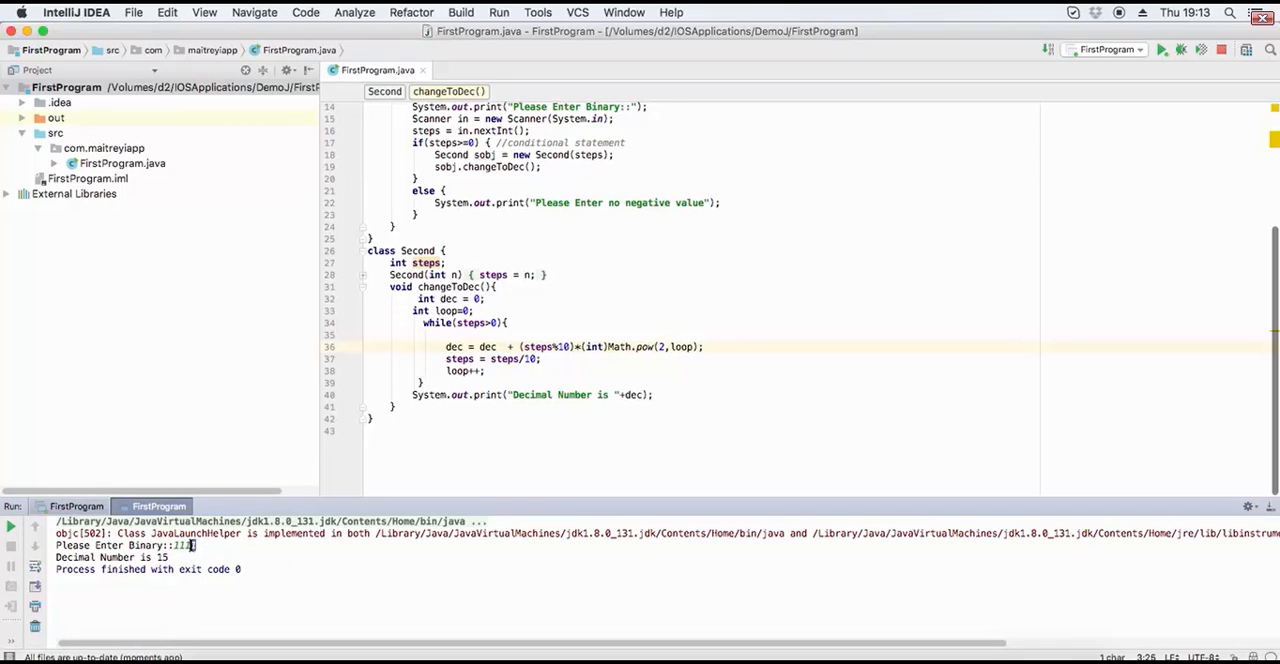
mouse_move(188, 546)
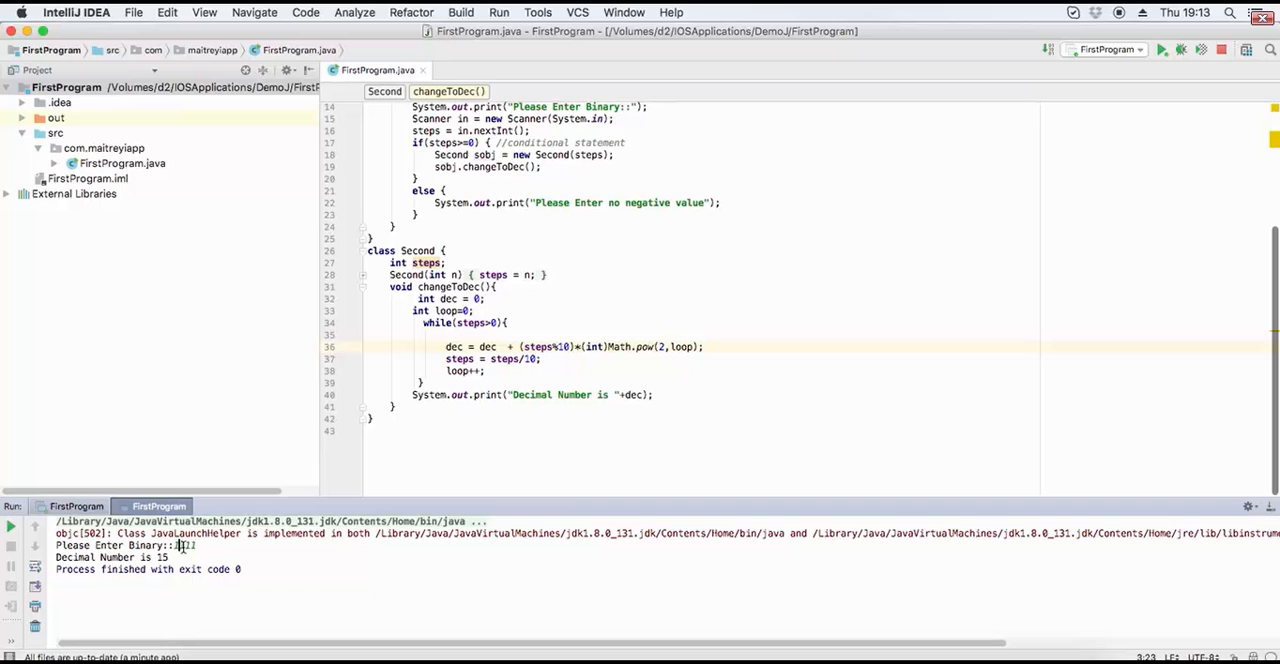
Step: Insert a blank line after FirstProgram's closing brace, above class Second
type("1111")
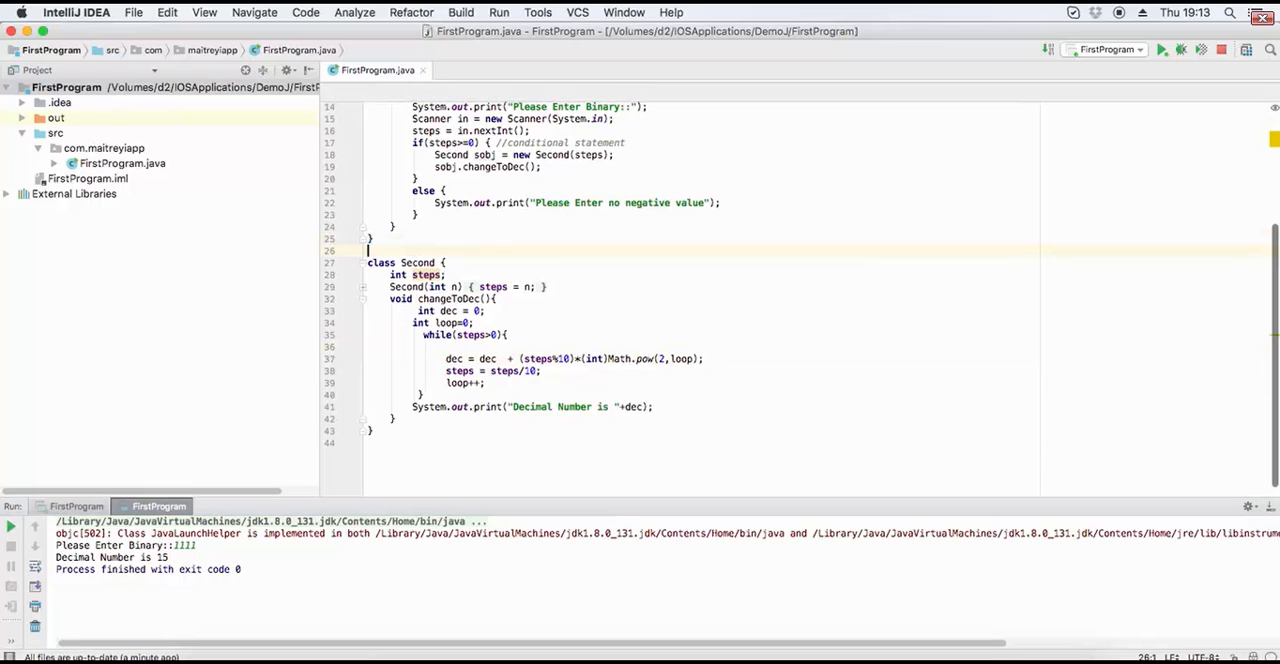
Step: Write the comment '// 1111 -- 2*2*2*1+2*2*1+2*1+1' above class Second
type("///")
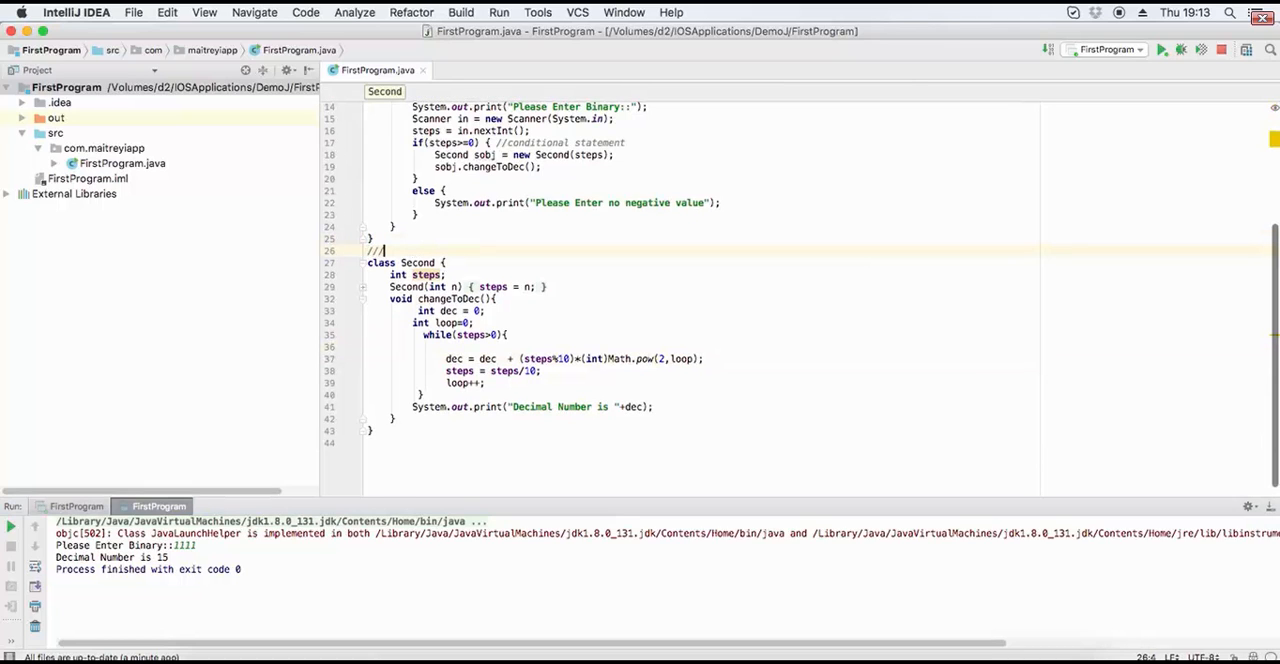
type("111")
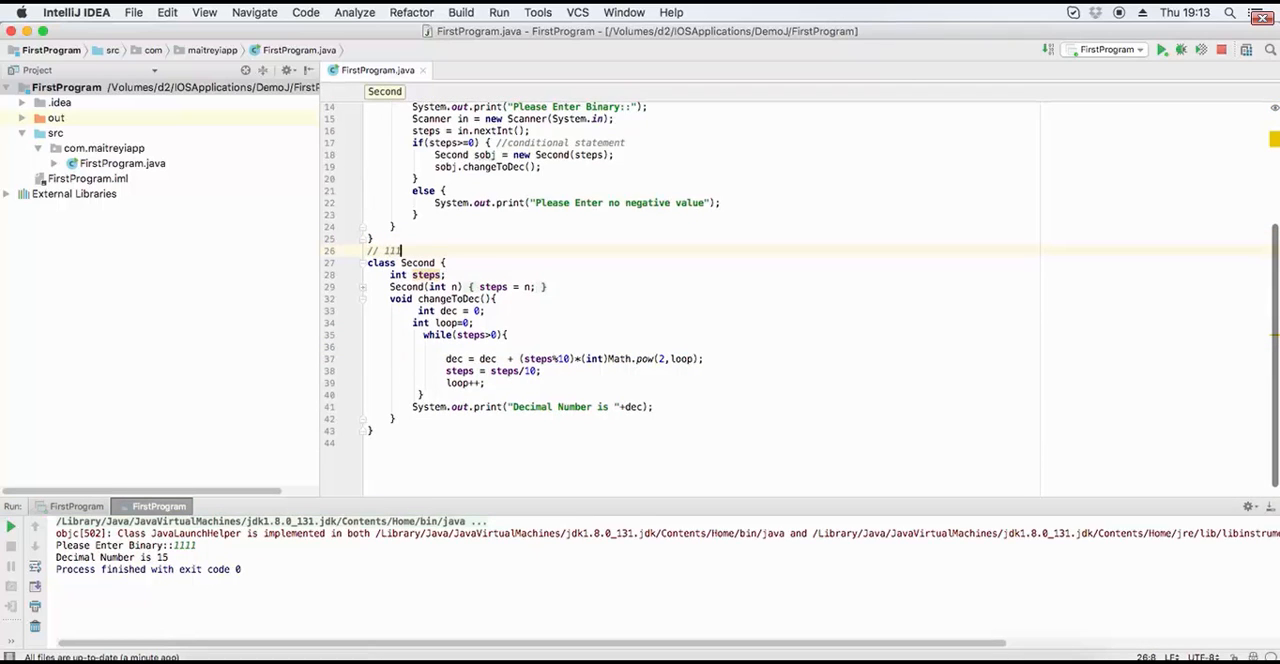
type("—")
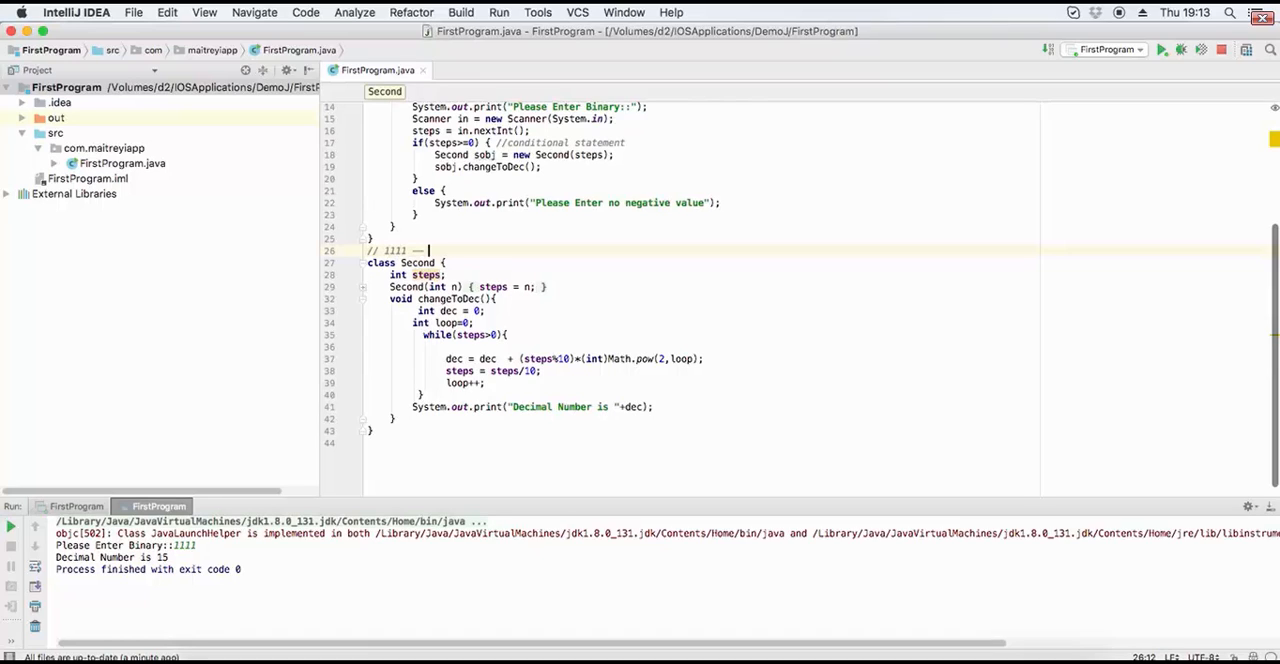
type("1")
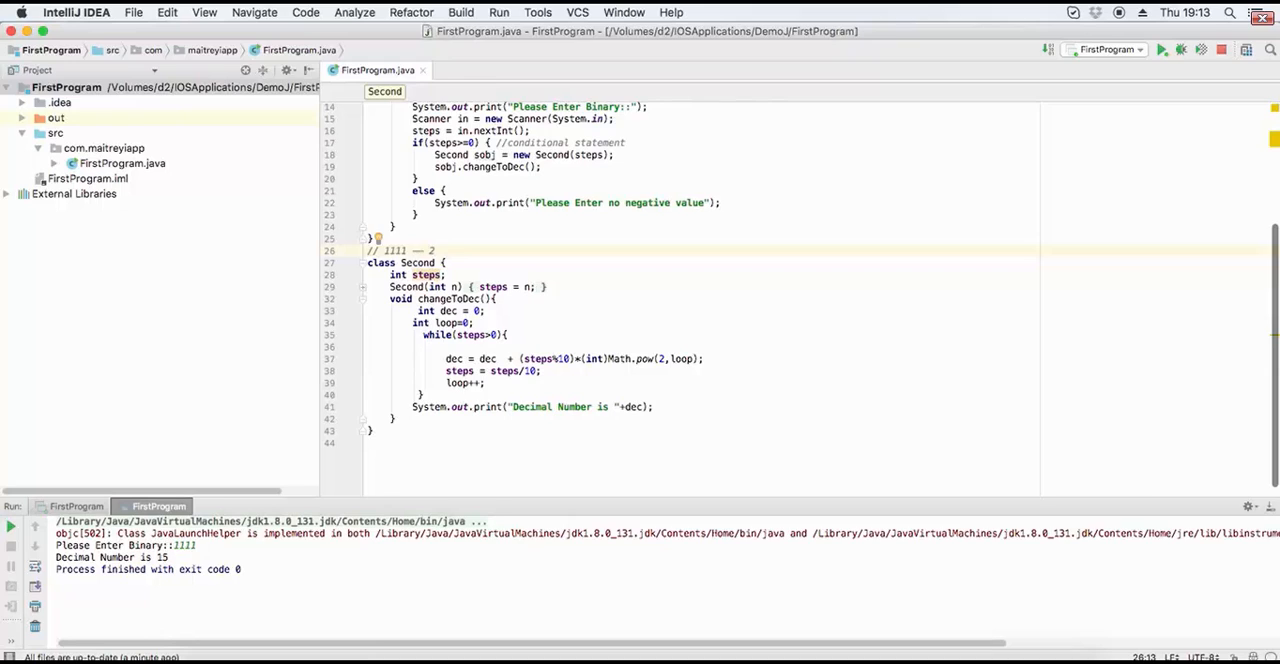
type("*2")
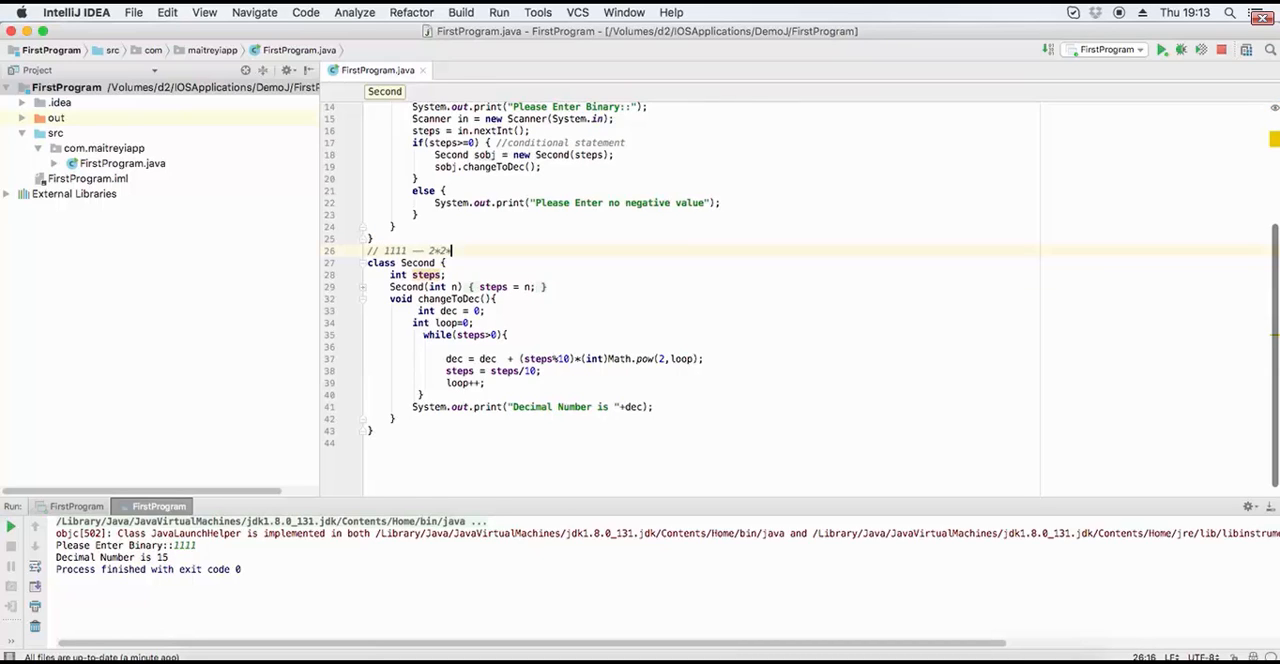
type("*2")
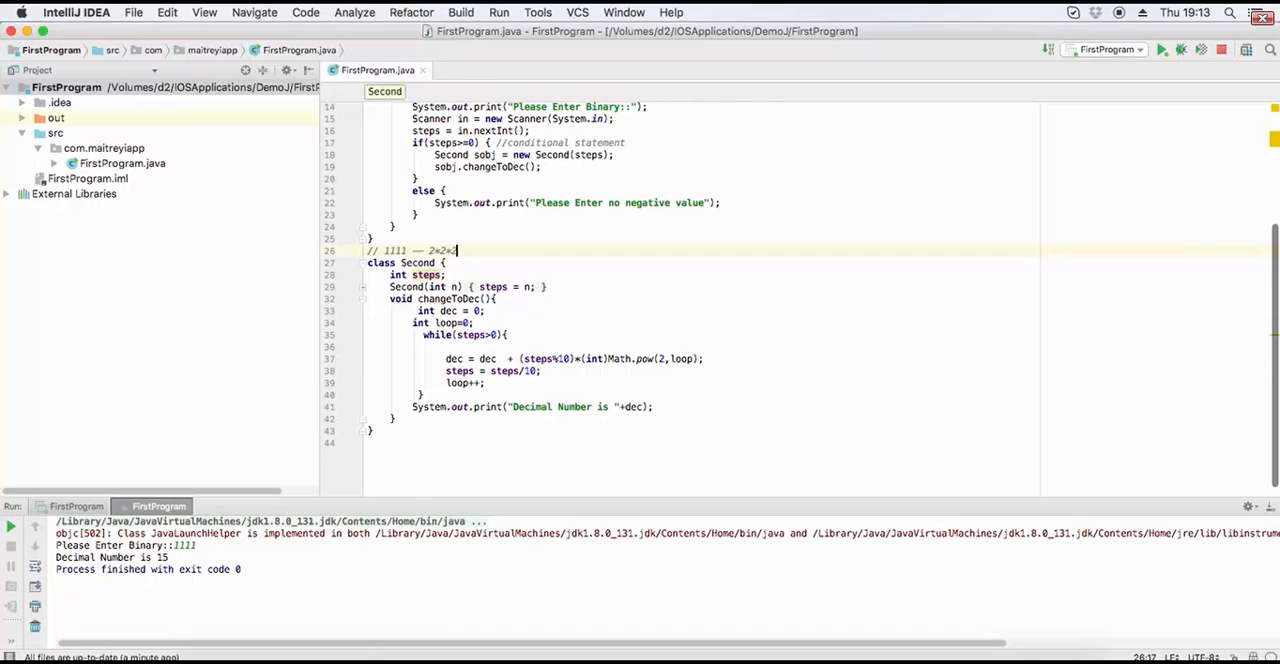
type("2*1+")
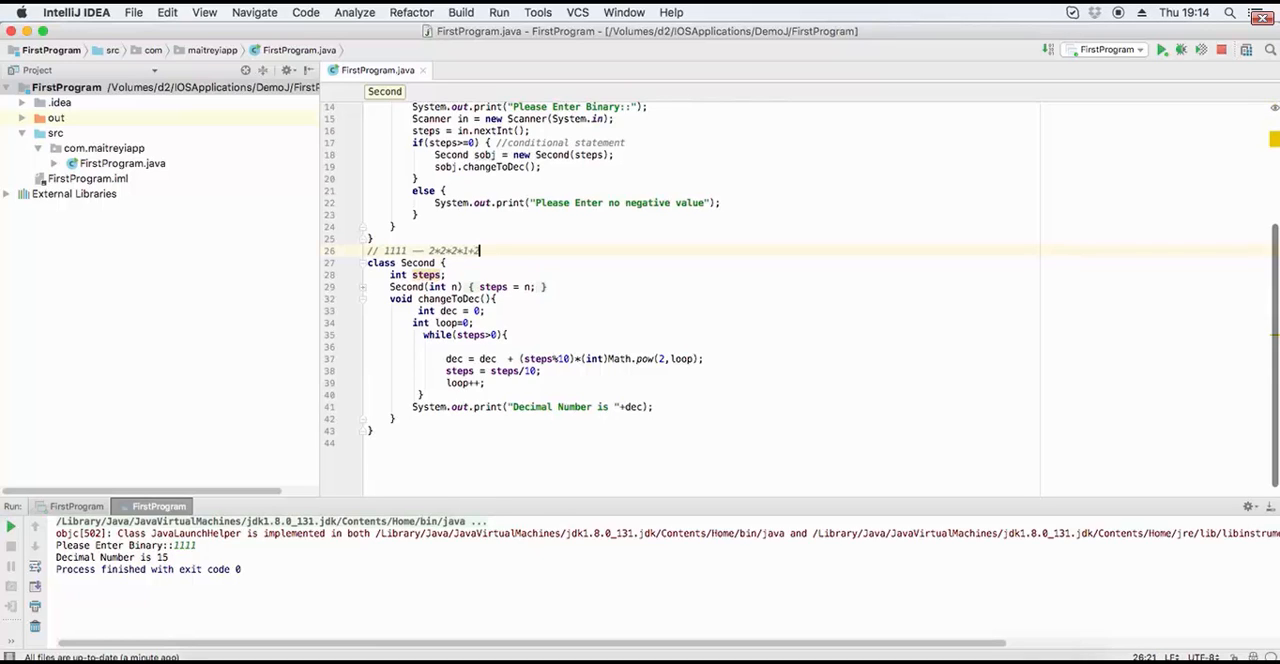
type("2*")
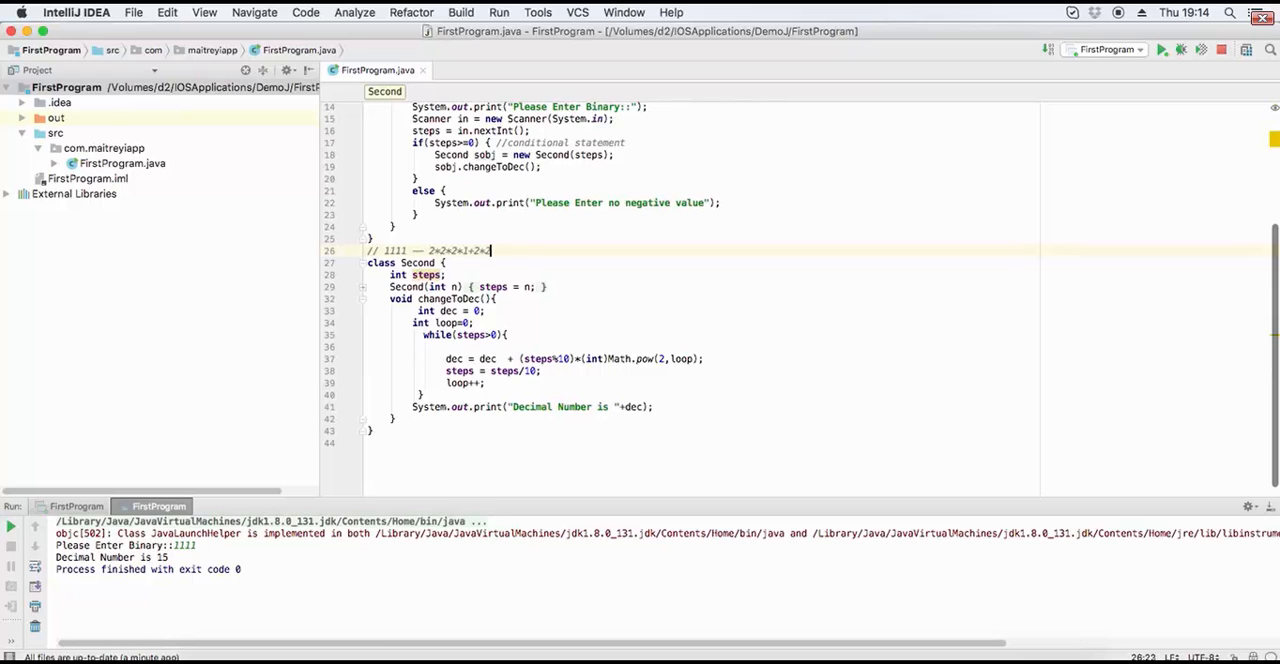
type("2")
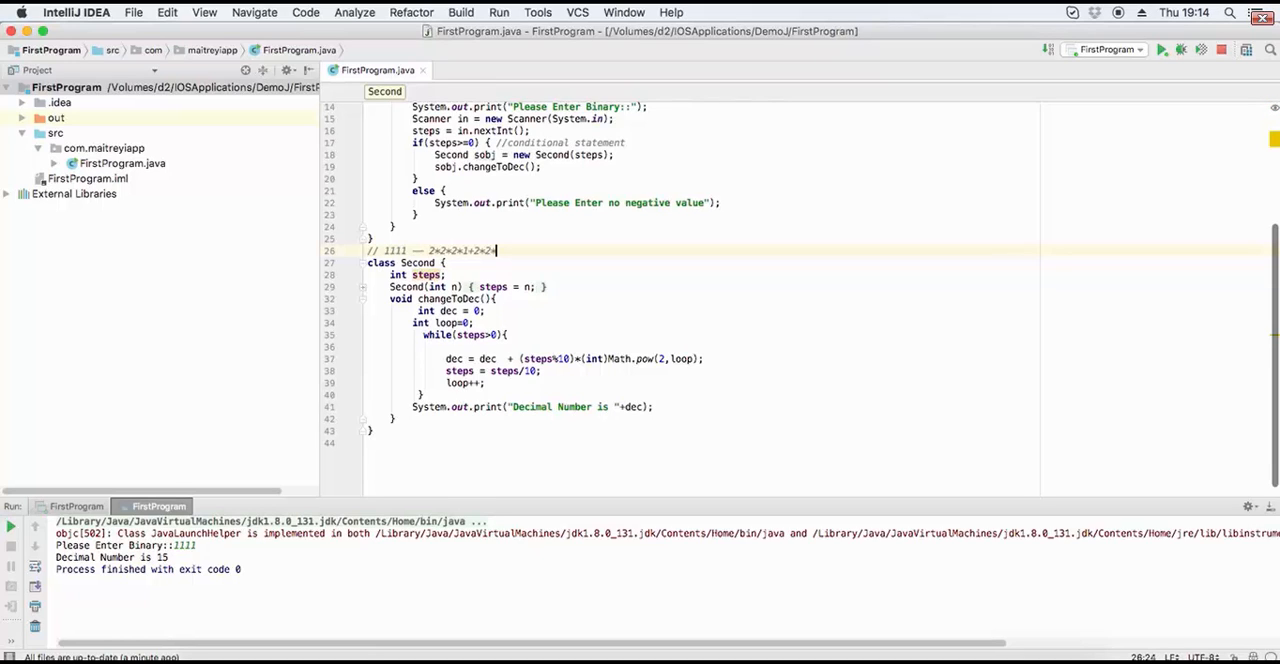
type("*1+1")
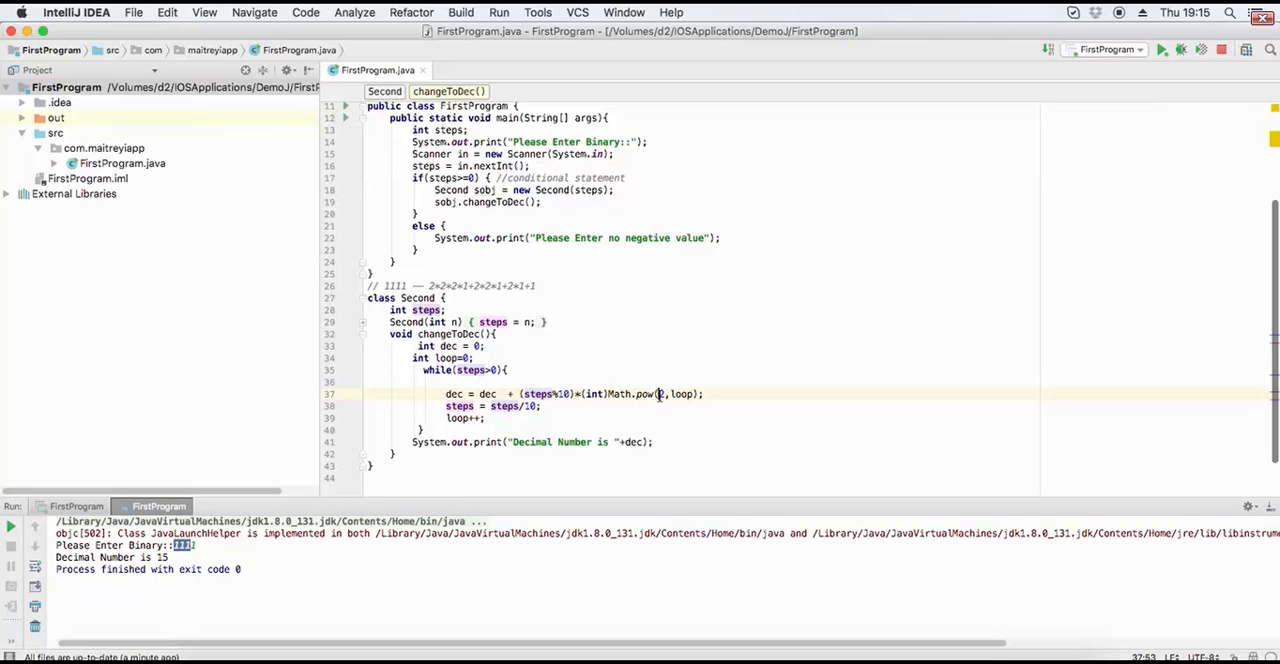
double_click(682, 394)
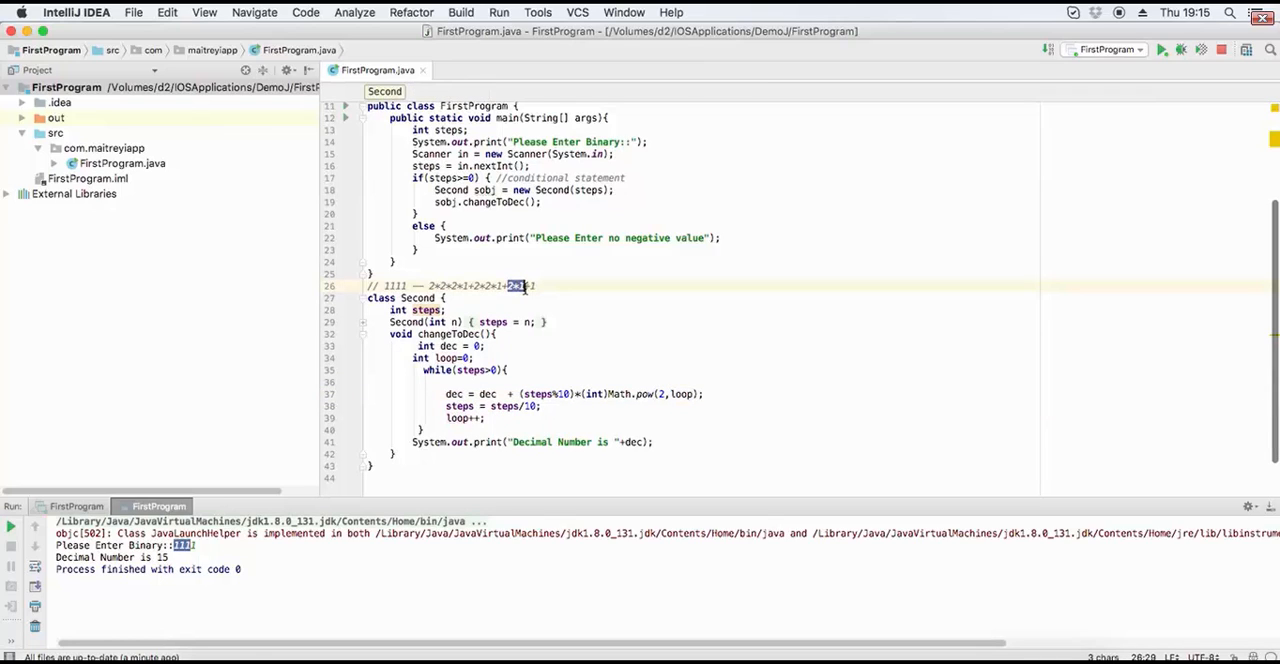
double_click(458, 418)
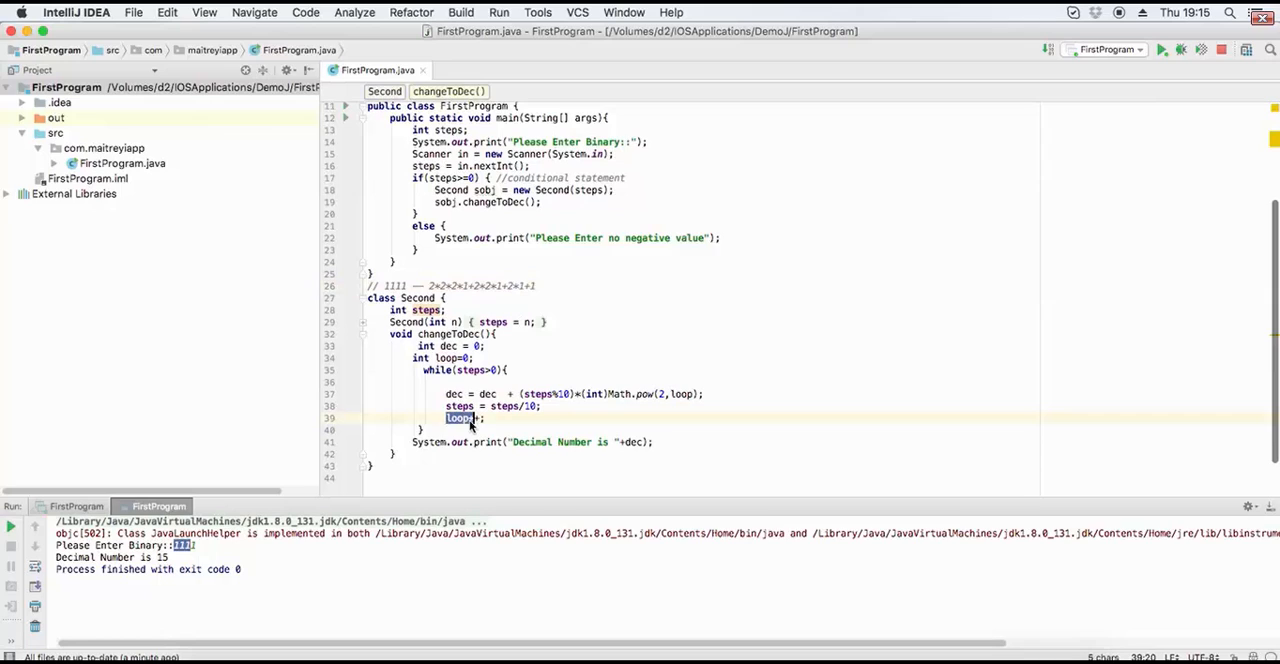